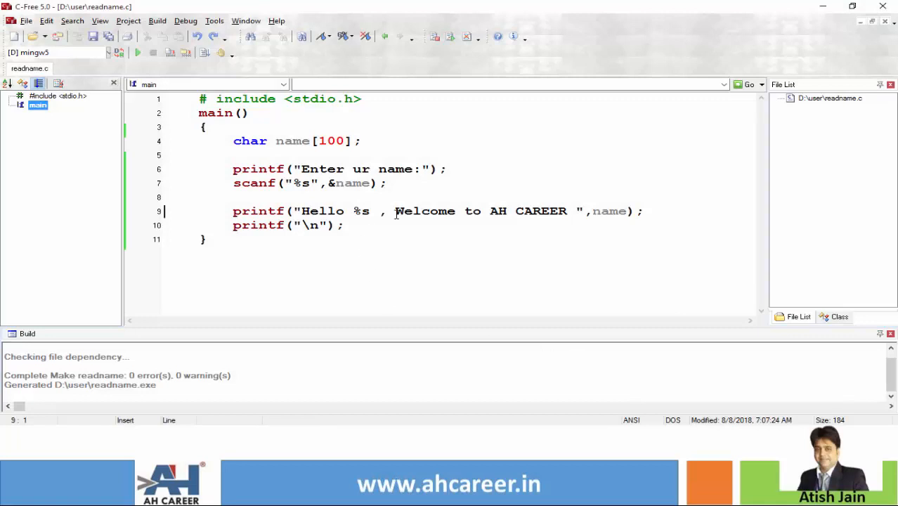
- Edit readname.c's scanf call so its %s format becomes %[^\n]
click(386, 182)
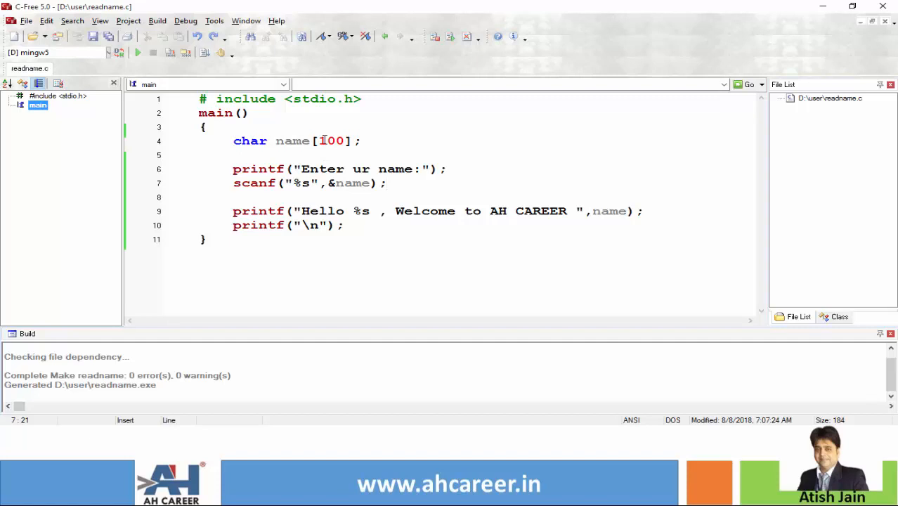
click(321, 141)
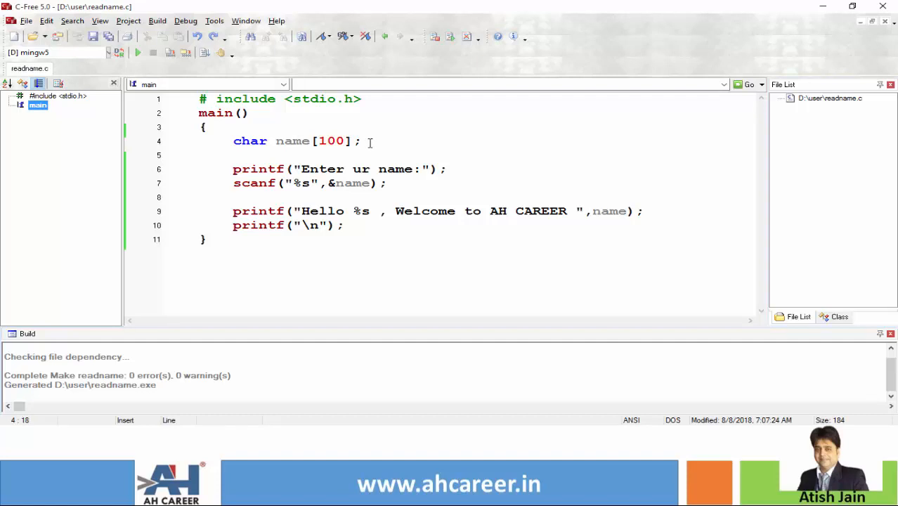
click(361, 141)
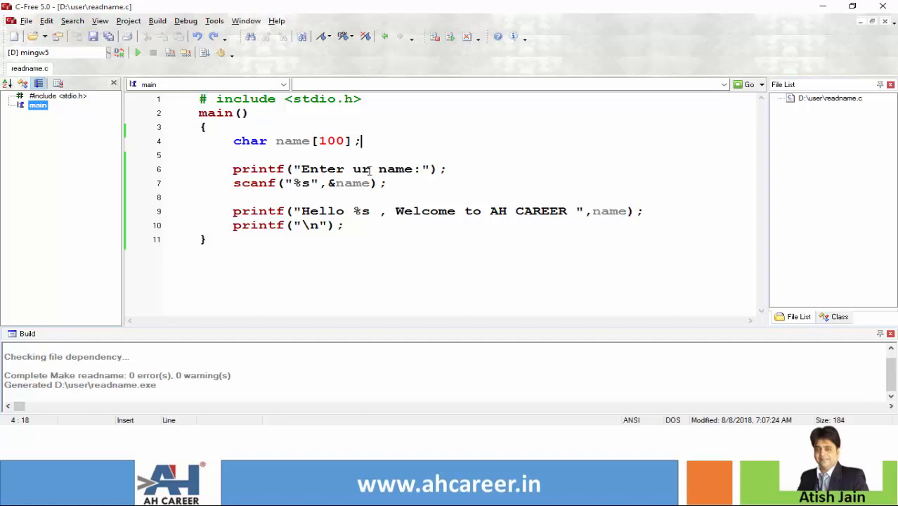
click(302, 183)
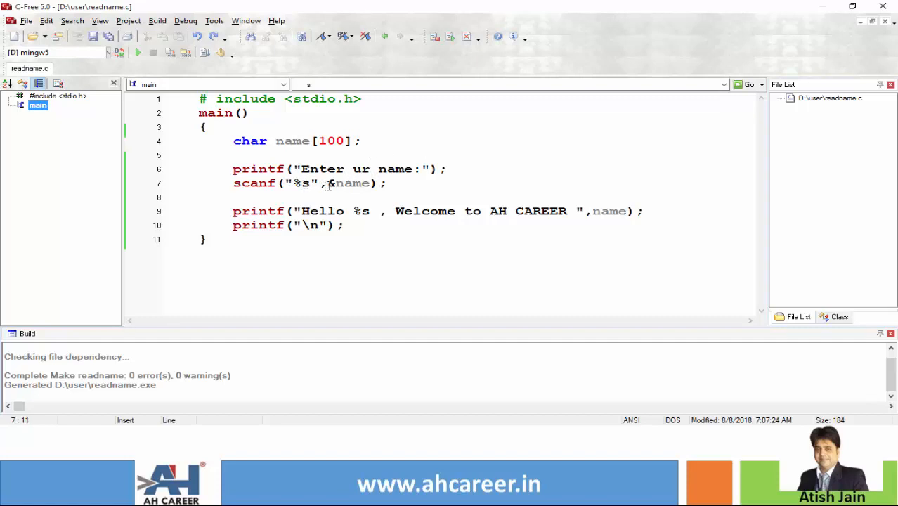
drag(328, 183, 355, 183)
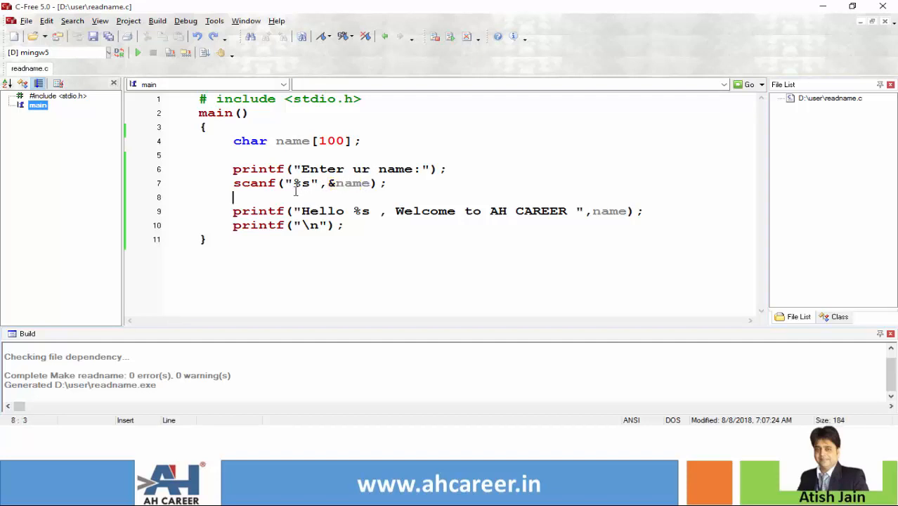
click(308, 182)
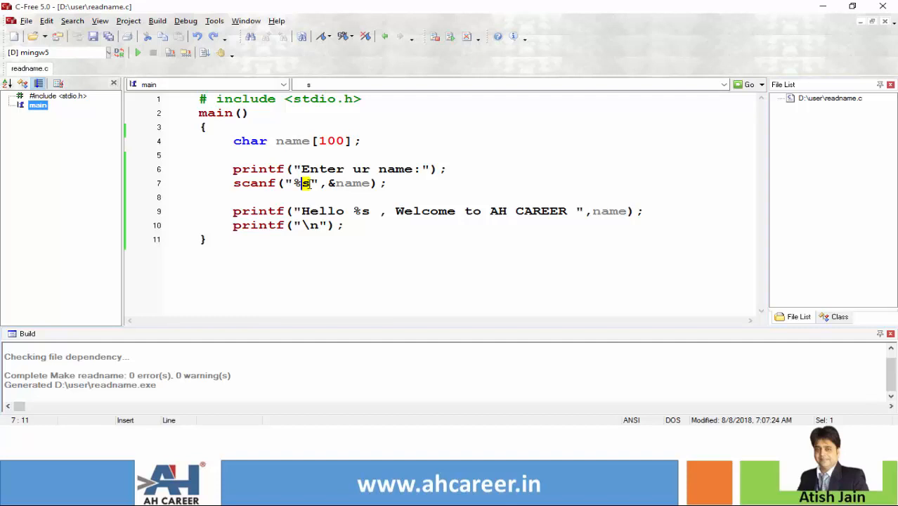
text([)
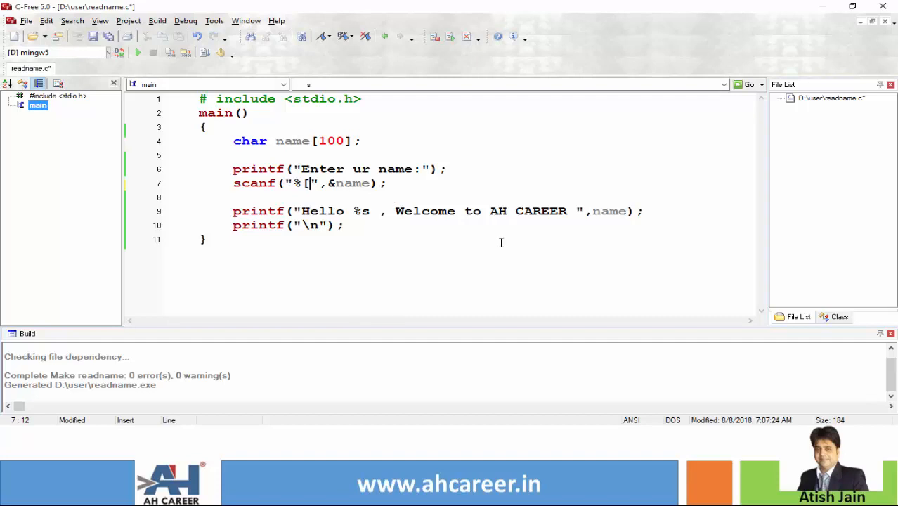
key(Backspace)
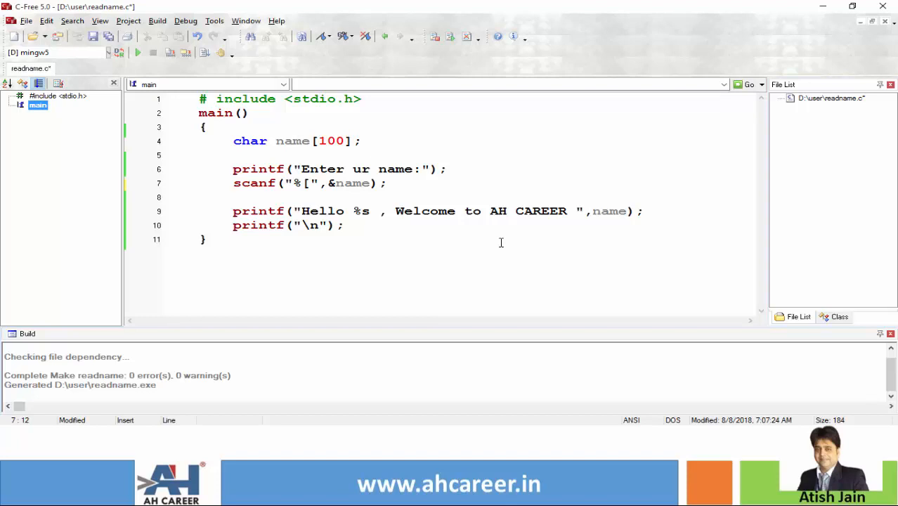
text(^)
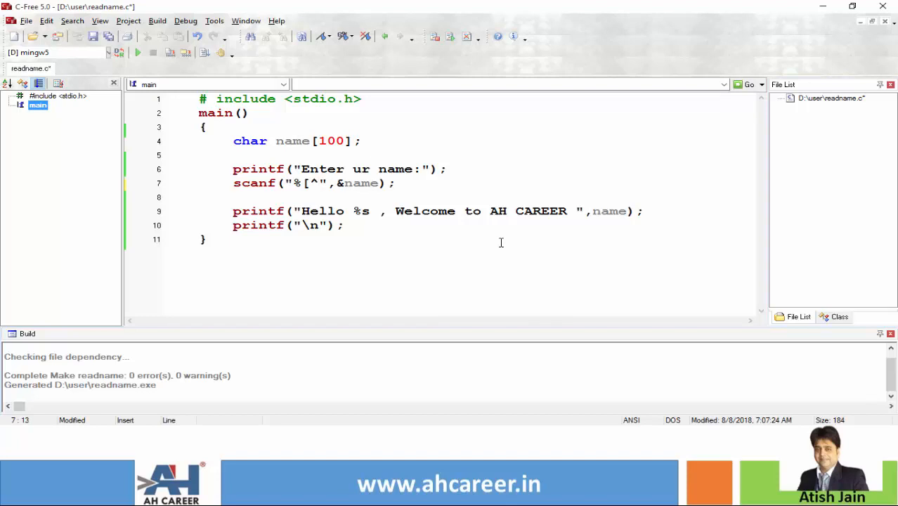
text(\n)
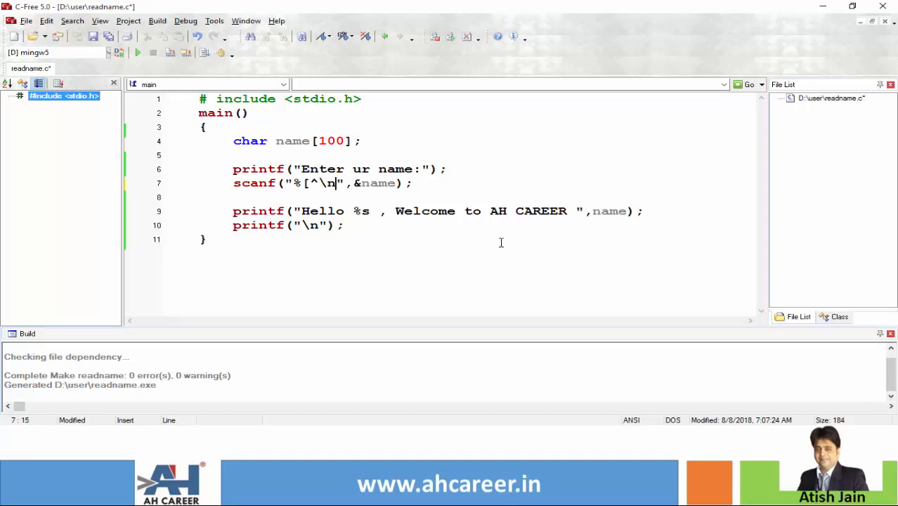
text(")
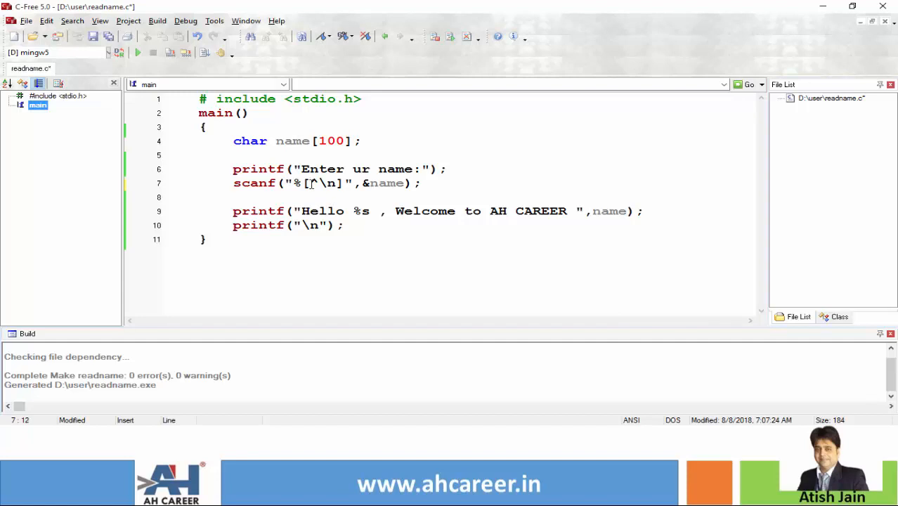
click(314, 183)
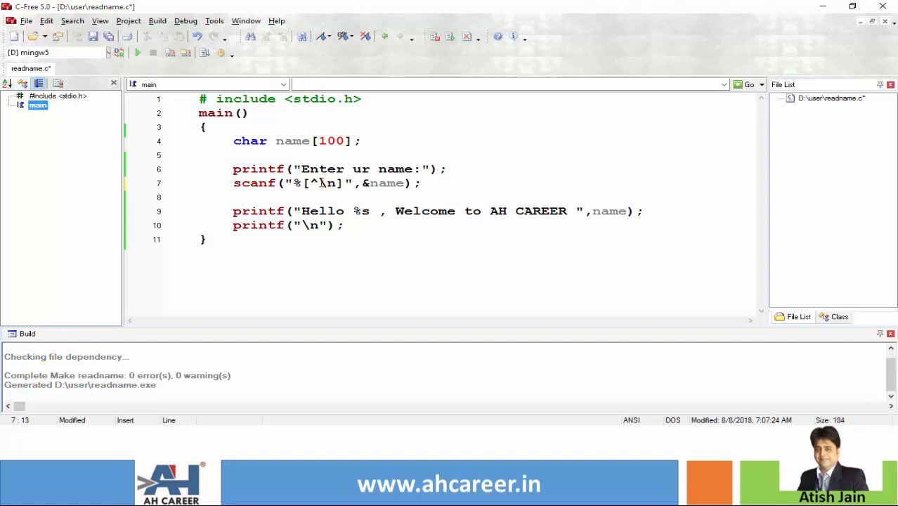
drag(323, 183, 337, 184)
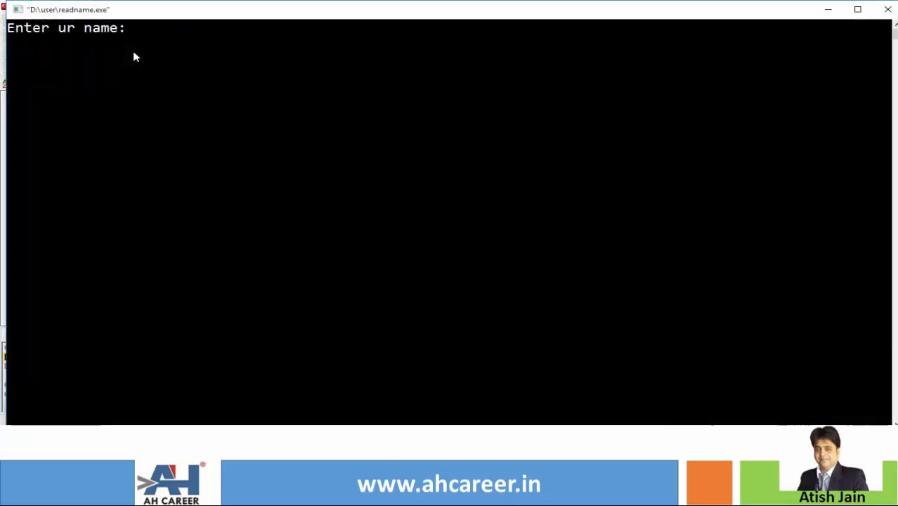
- Type the full name 'Raj Kumar Jain' at the 'Enter ur name:' prompt and submit it
text(raj ja)
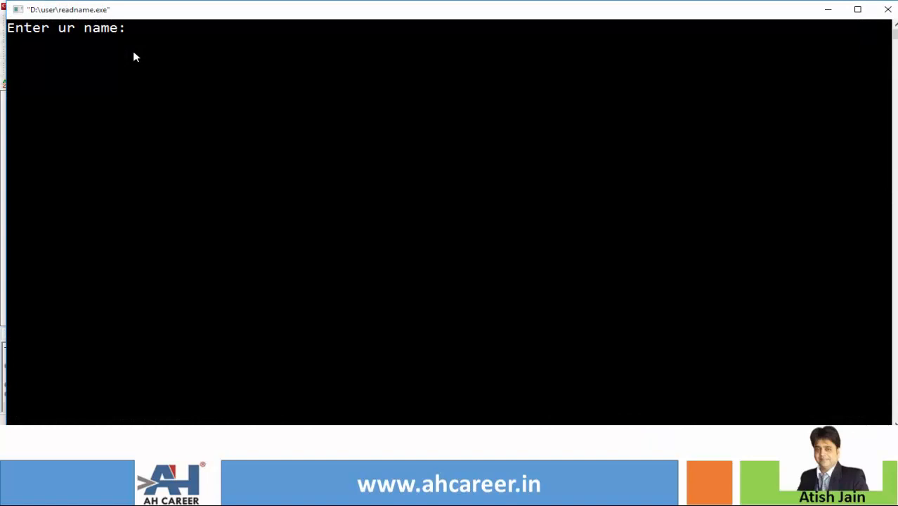
text(Raj Kumar)
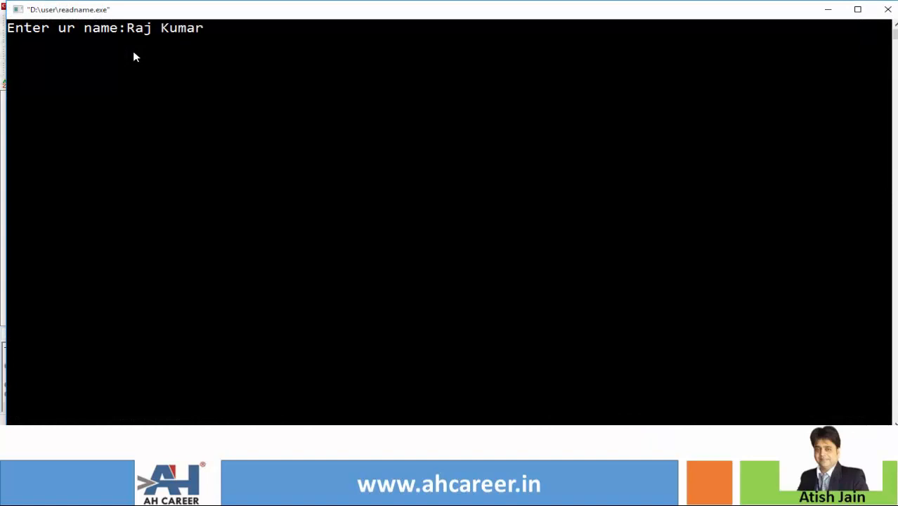
text(Jain)
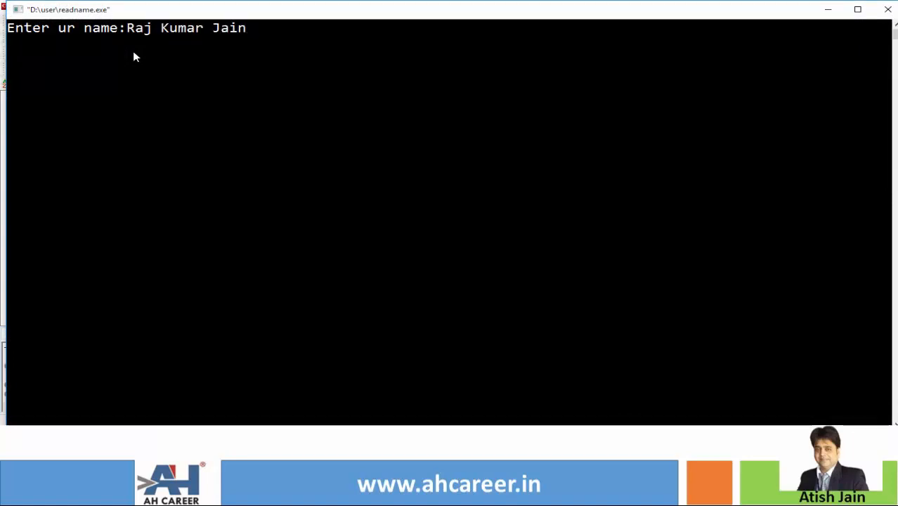
key(enter)
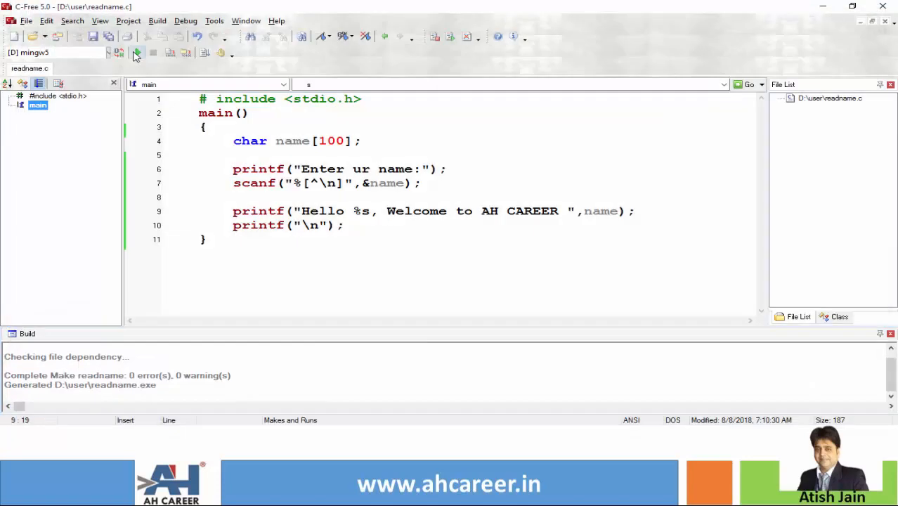
mouse_move(136, 54)
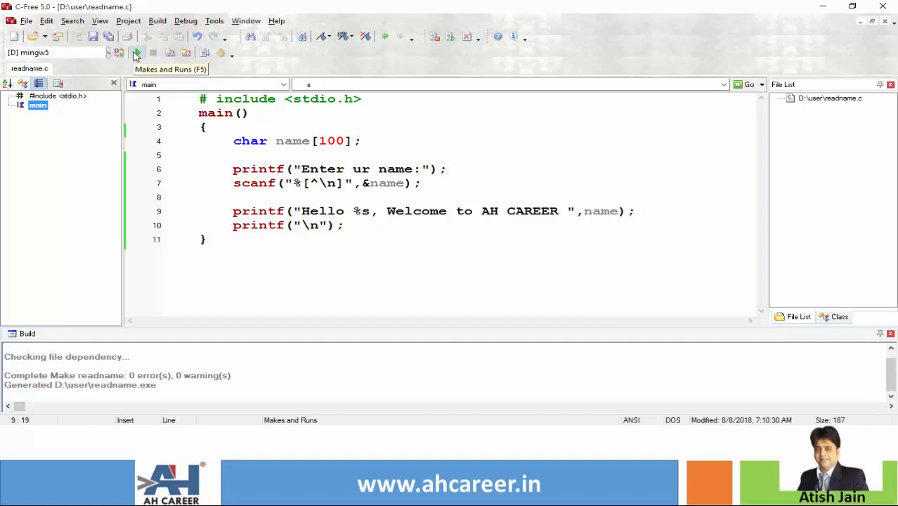
mouse_move(137, 52)
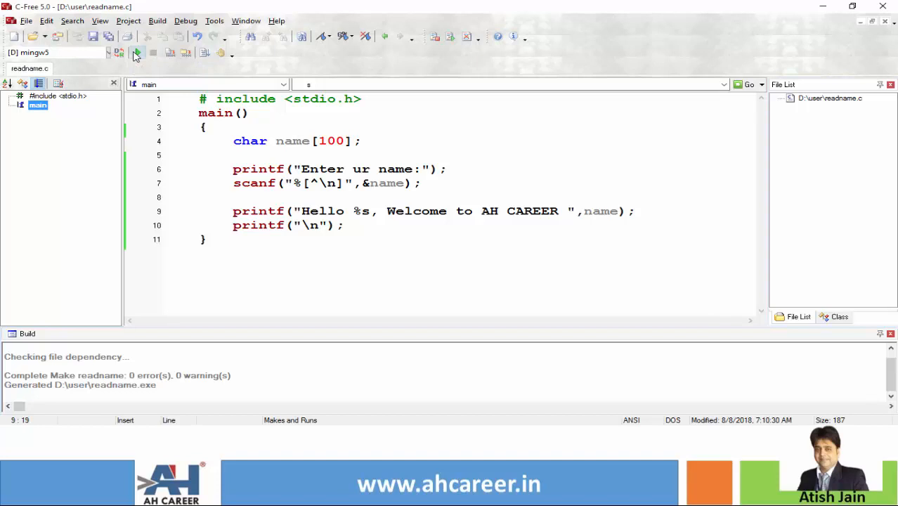